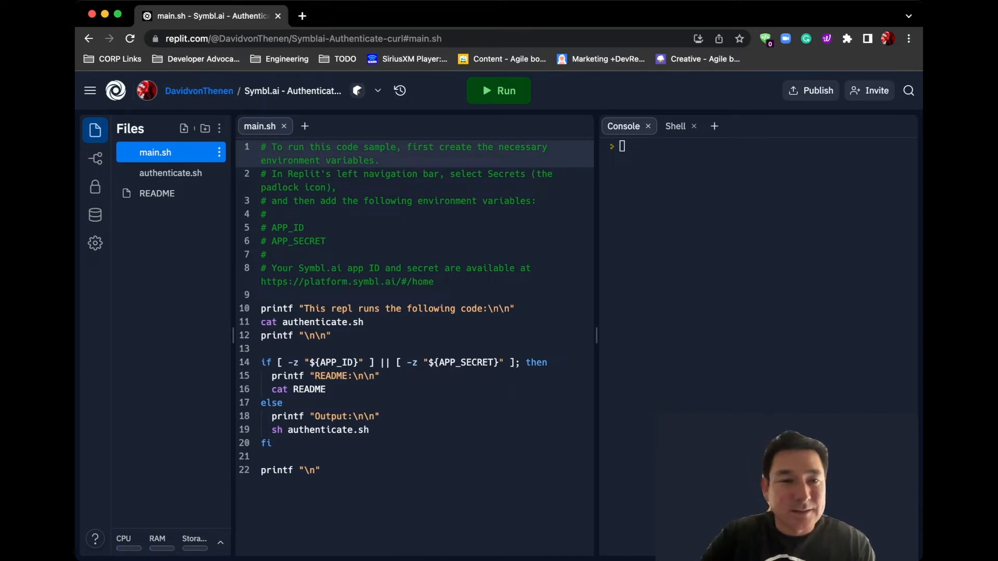
Show the Secrets pane to check the APP_ID and APP_SECRET variables
{"action": "left_click", "coordinate": [95, 186]}
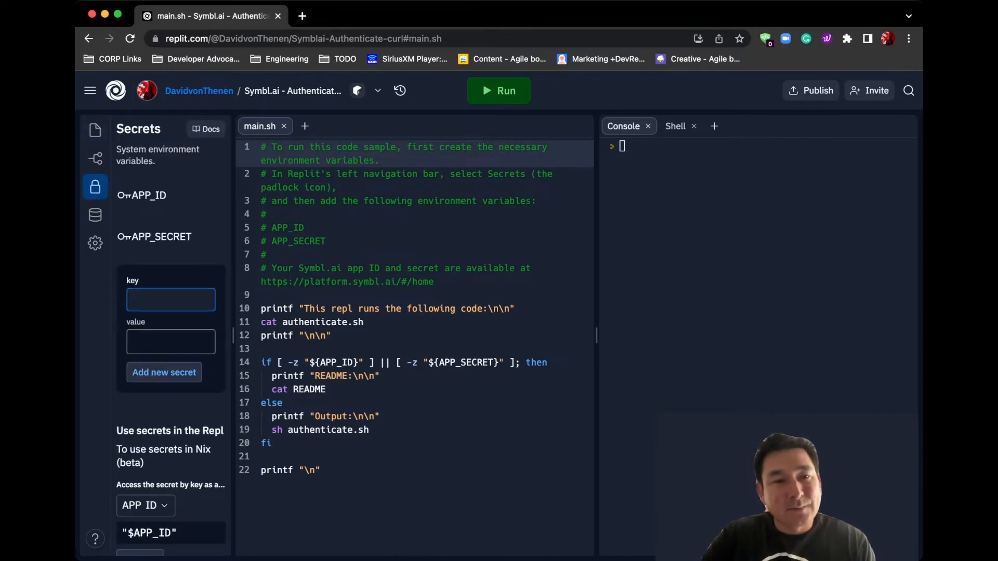
{"action": "mouse_move", "coordinate": [161, 237]}
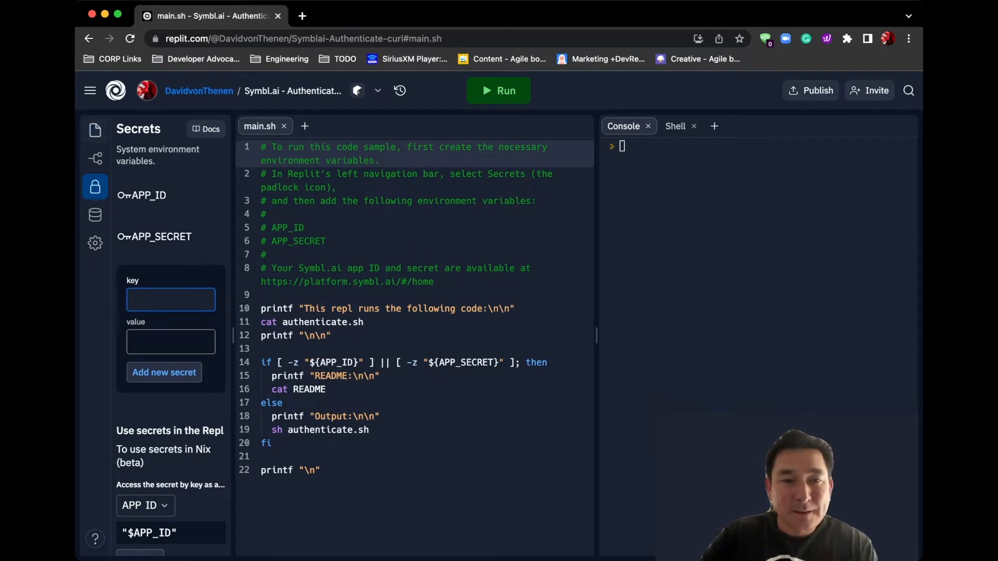
Review authenticate.sh and the README from the file list, ending on main.sh
{"action": "left_click", "coordinate": [95, 130]}
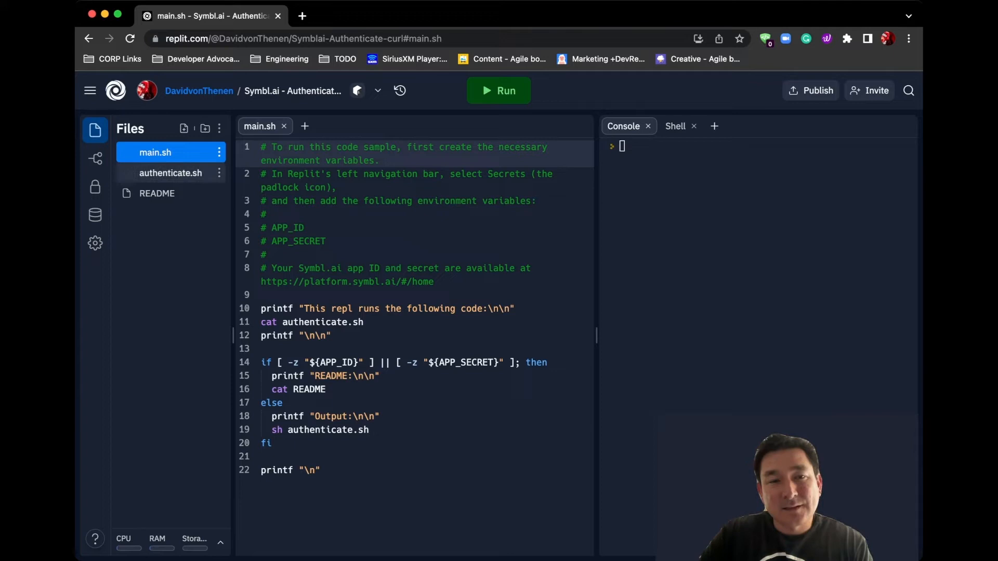
{"action": "left_click", "coordinate": [170, 173]}
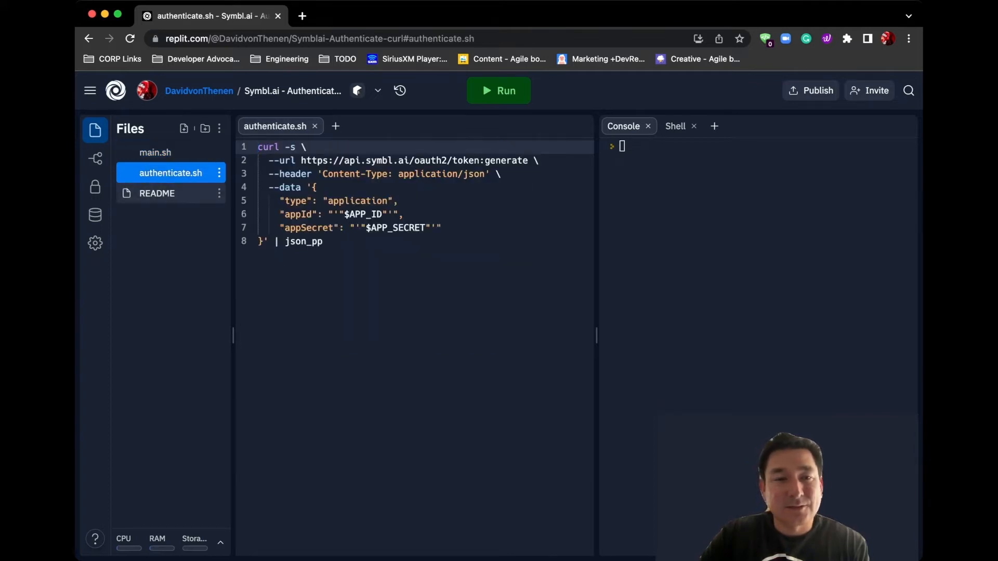
{"action": "left_click", "coordinate": [157, 193]}
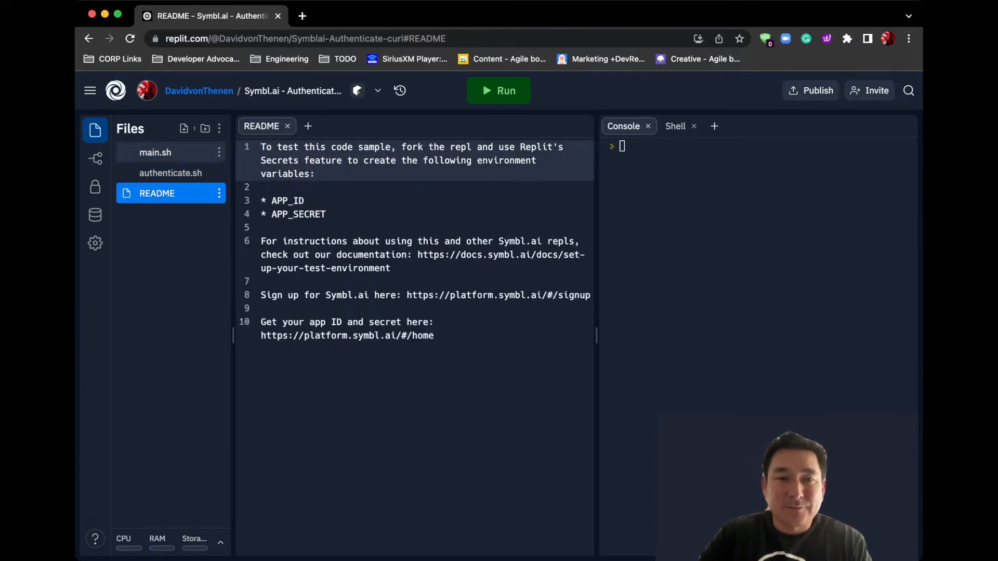
{"action": "left_click", "coordinate": [156, 152]}
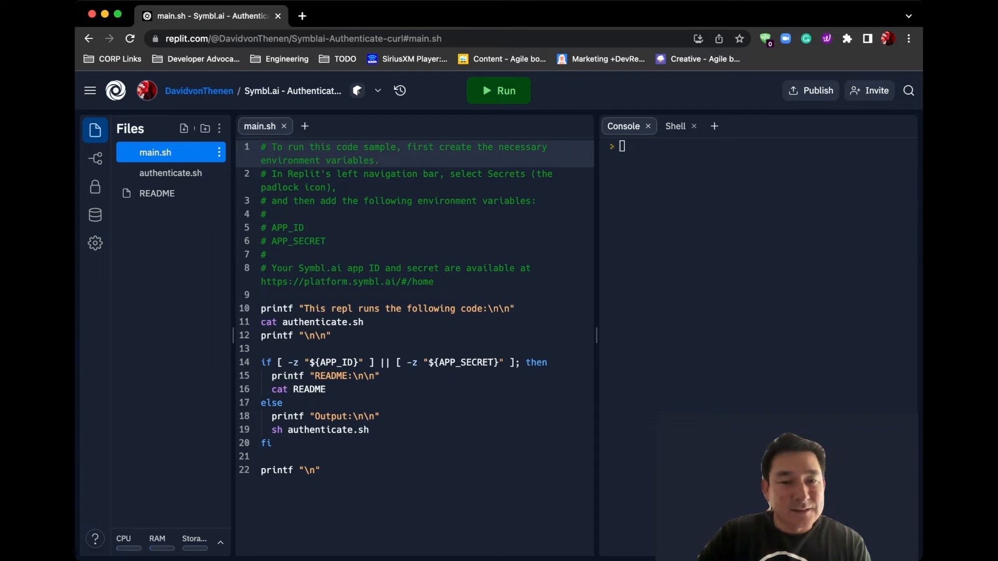
Recheck authenticate.sh, README and main.sh, then run the repl to get an accessToken
{"action": "left_click", "coordinate": [171, 173]}
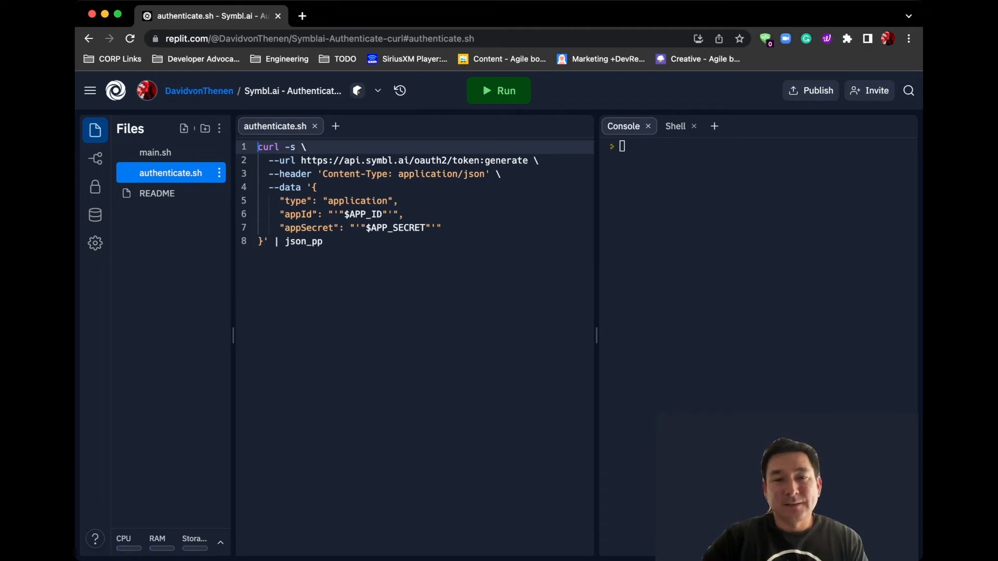
{"action": "left_click", "coordinate": [157, 193]}
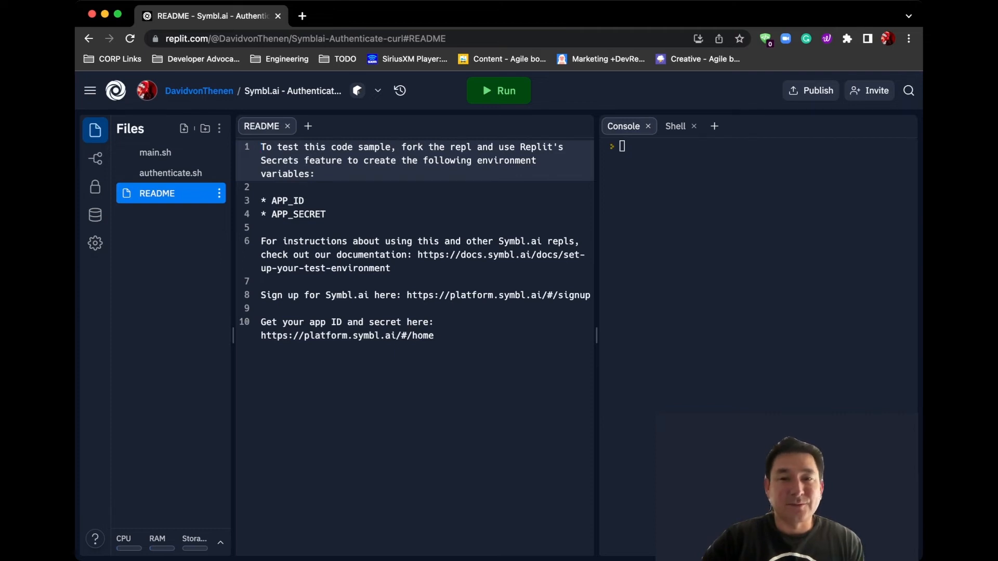
{"action": "left_click", "coordinate": [155, 153]}
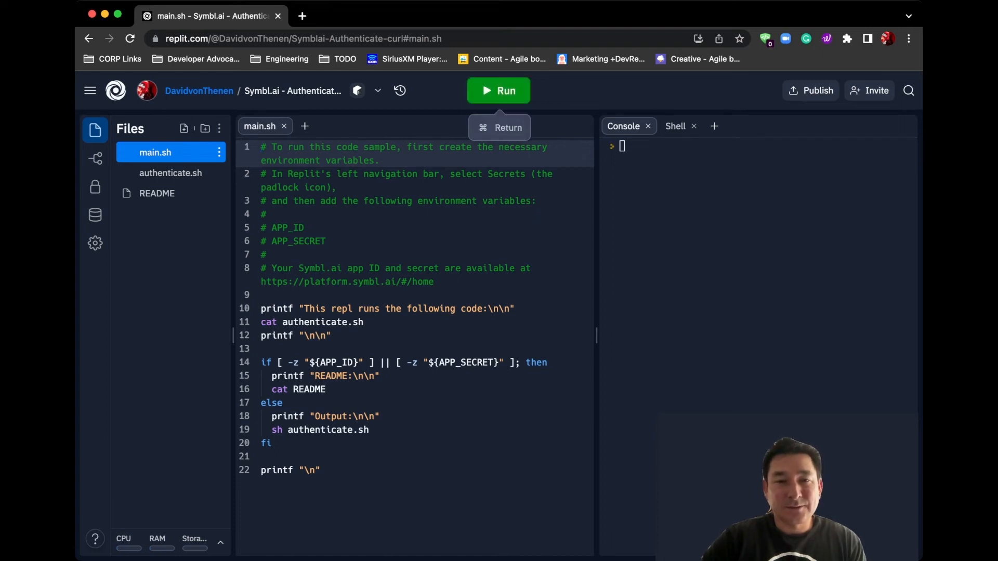
{"action": "left_click", "coordinate": [498, 90]}
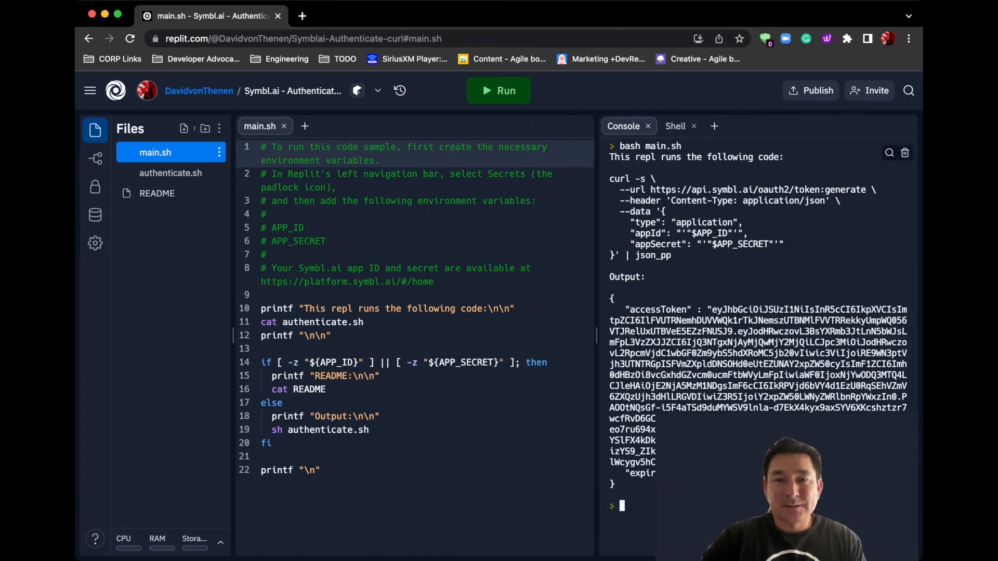